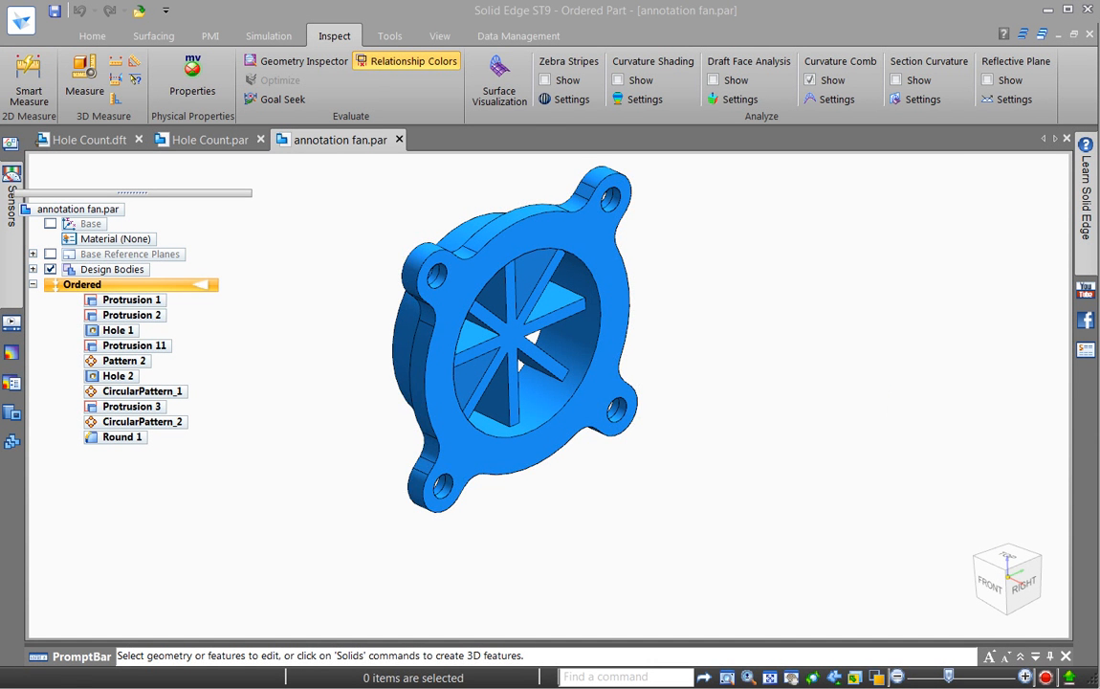
{"action": "mouse_move", "coordinate": [712, 299]}
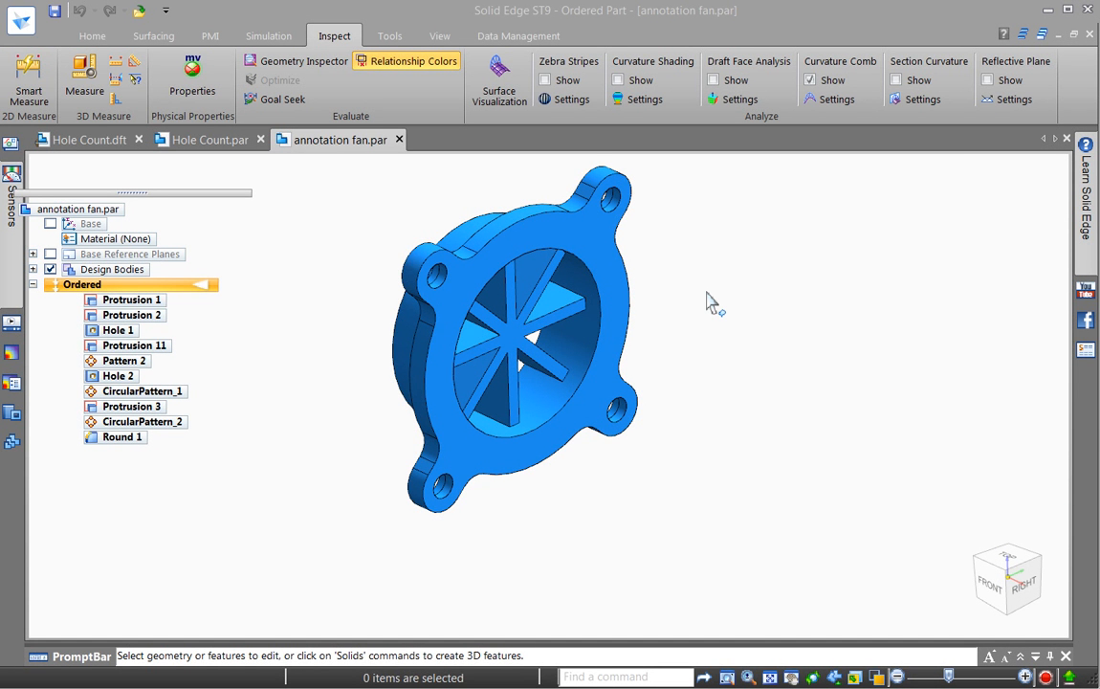
{"action": "mouse_move", "coordinate": [722, 287]}
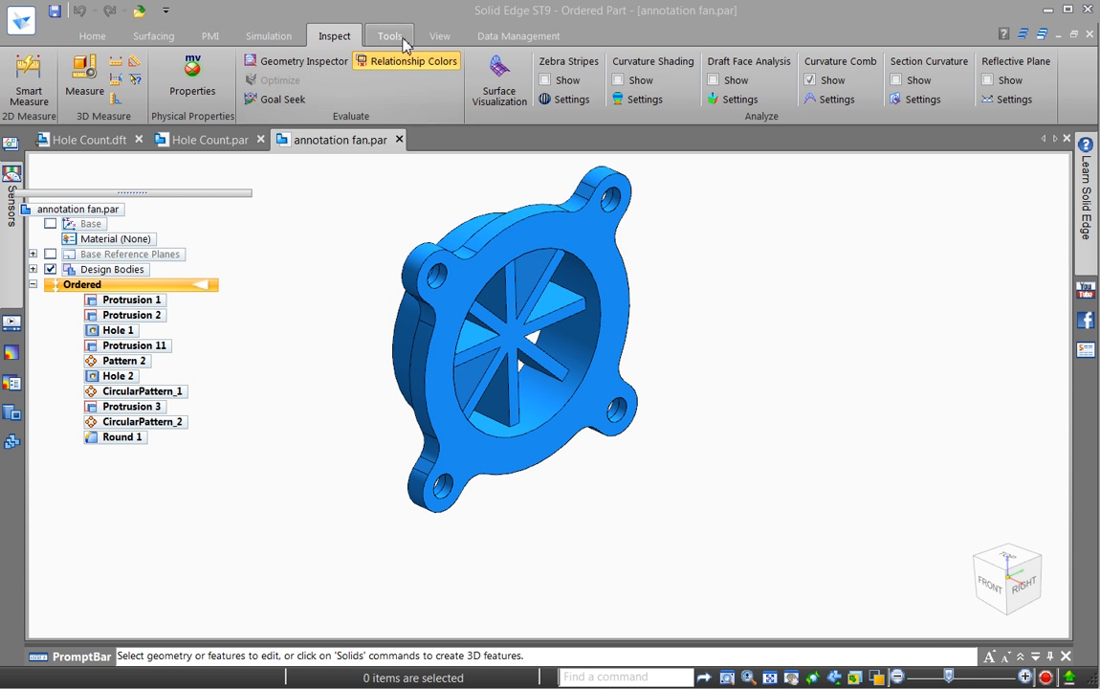
Step: Show the part's Variable Table from Tools, grouped by feature structure with scalar units
{"action": "left_click", "coordinate": [391, 34]}
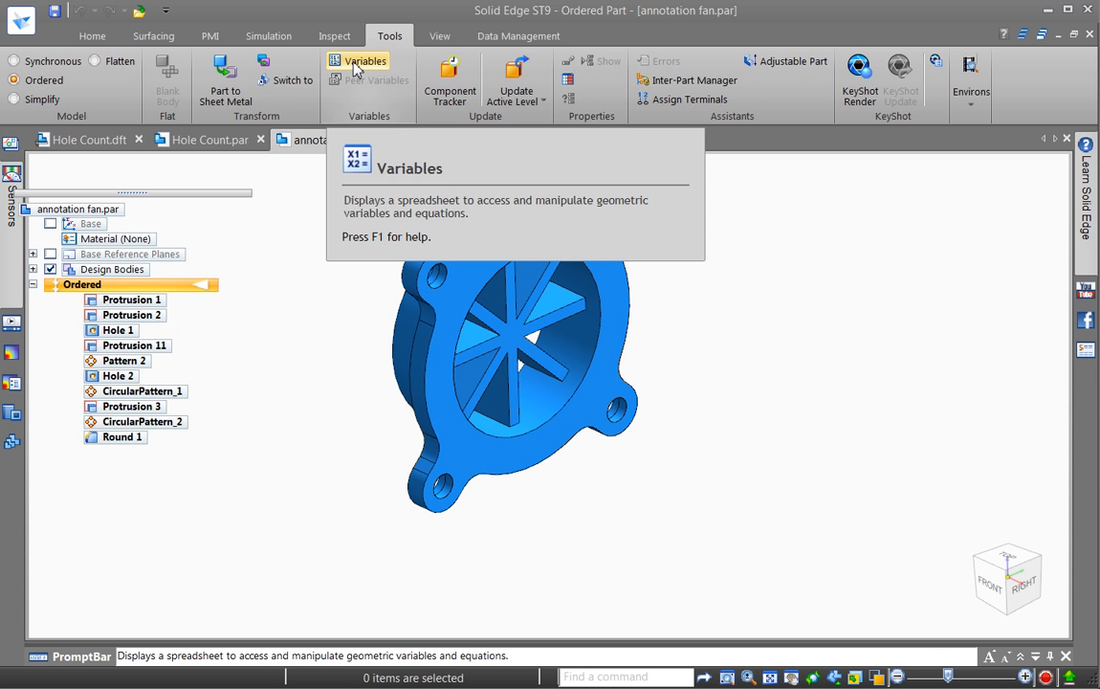
{"action": "left_click", "coordinate": [360, 61]}
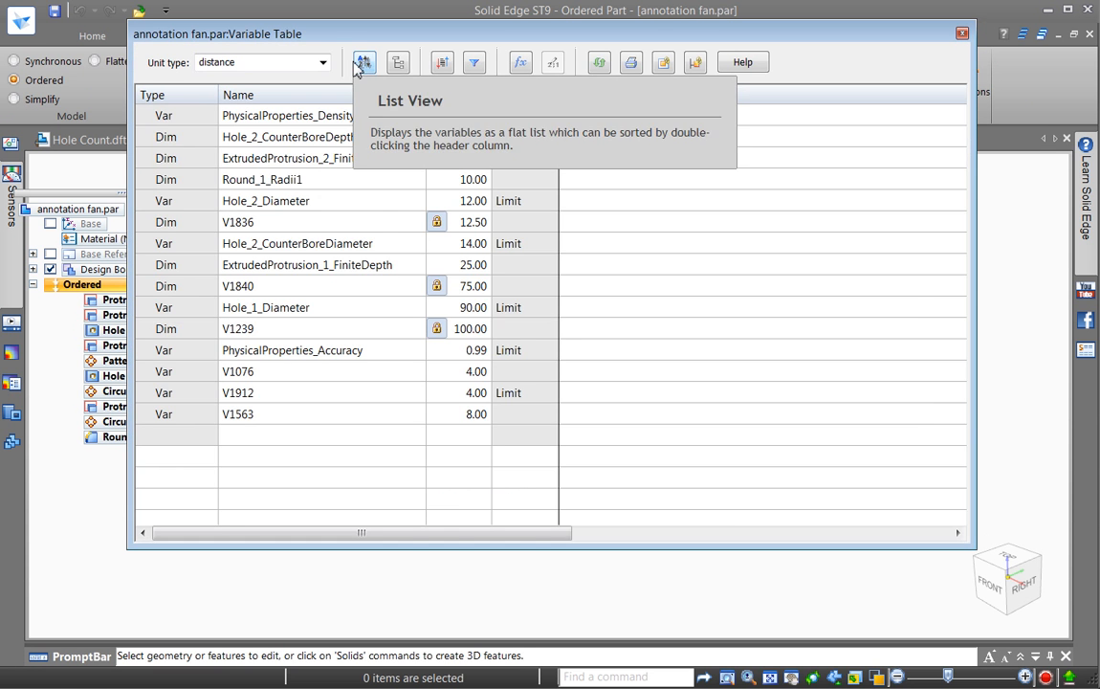
{"action": "left_click", "coordinate": [400, 62]}
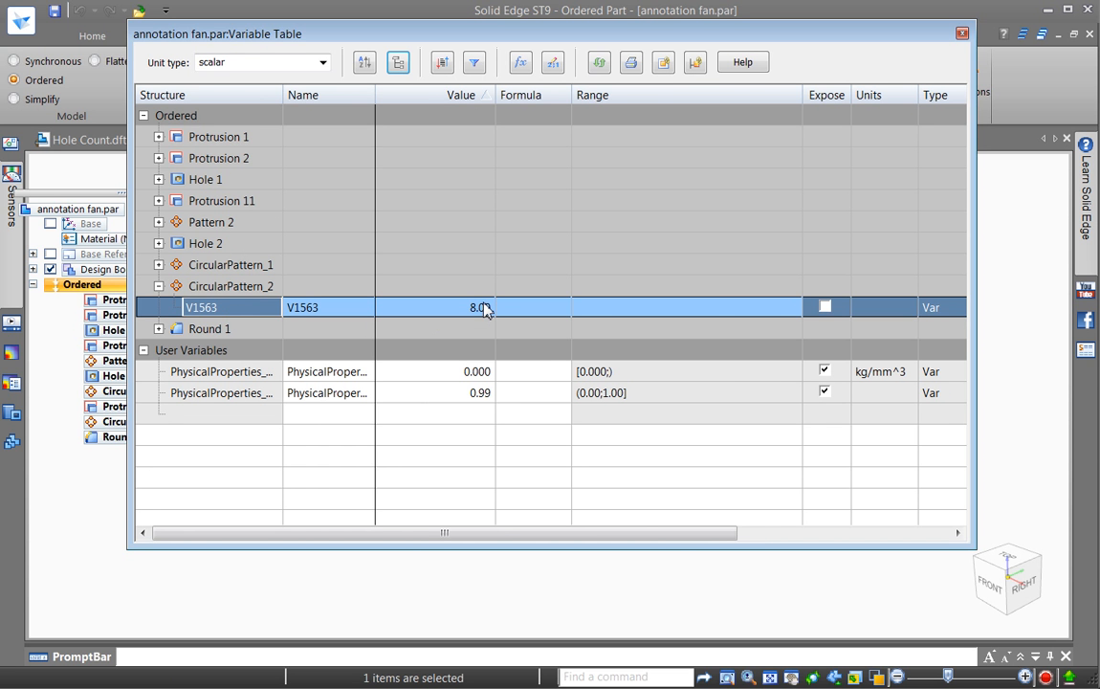
Step: Expose V1563 under CircularPattern_2 and give it the exposed name 'Ribs'
{"action": "left_click", "coordinate": [827, 306]}
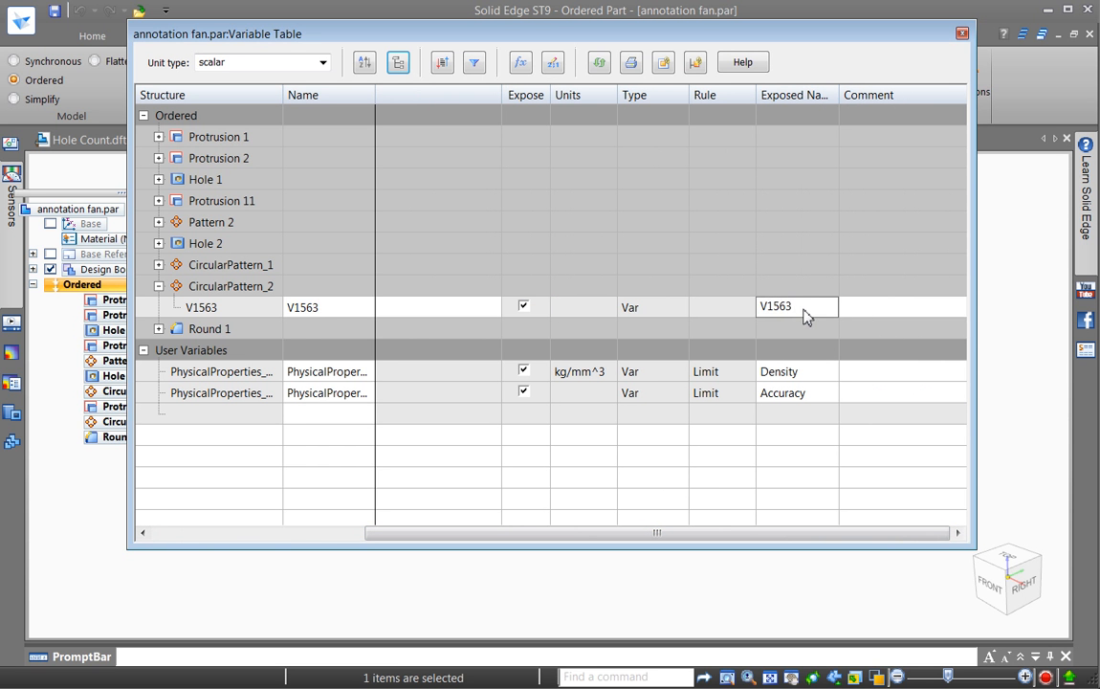
{"action": "double_click", "coordinate": [780, 306]}
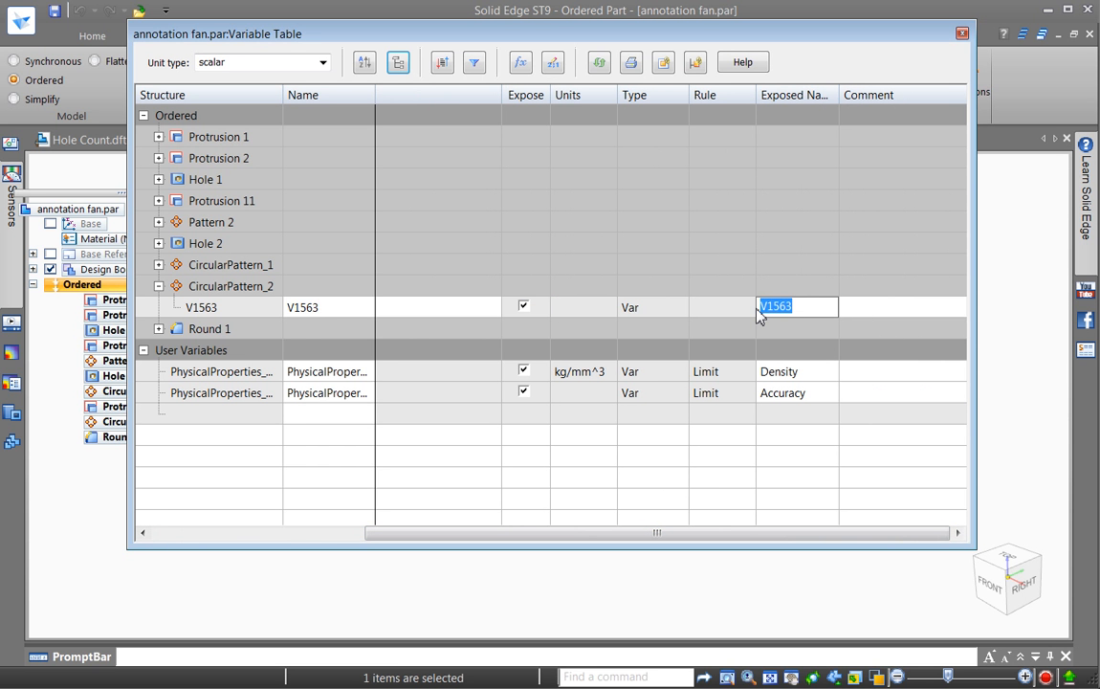
{"action": "type", "text": "Ri"}
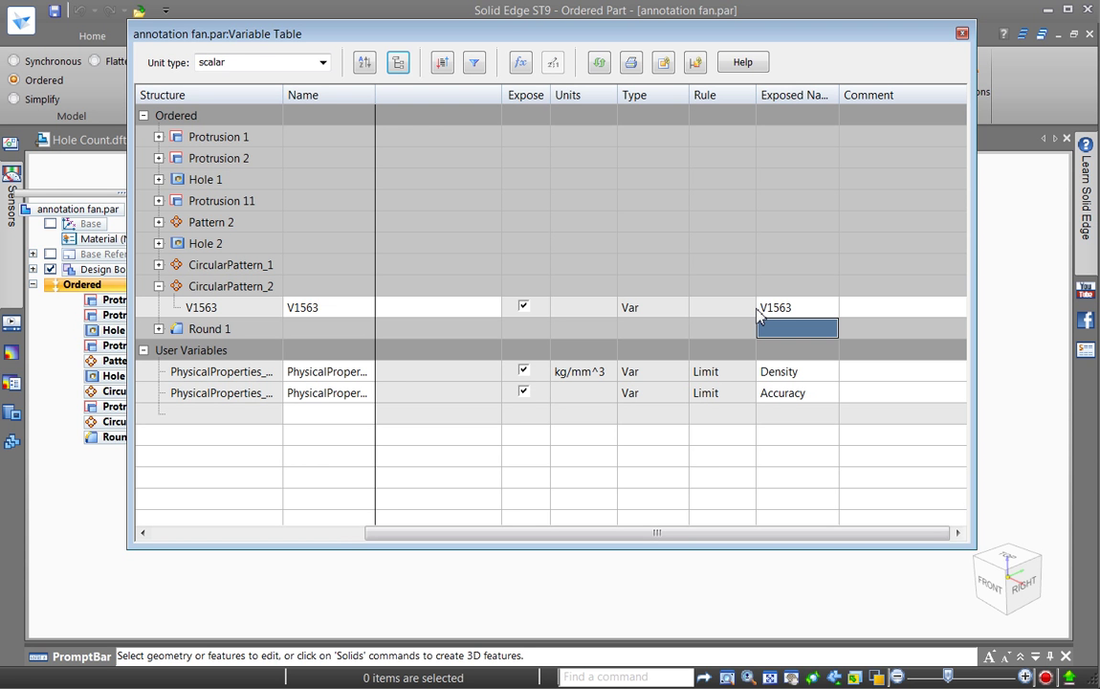
{"action": "left_click", "coordinate": [796, 306]}
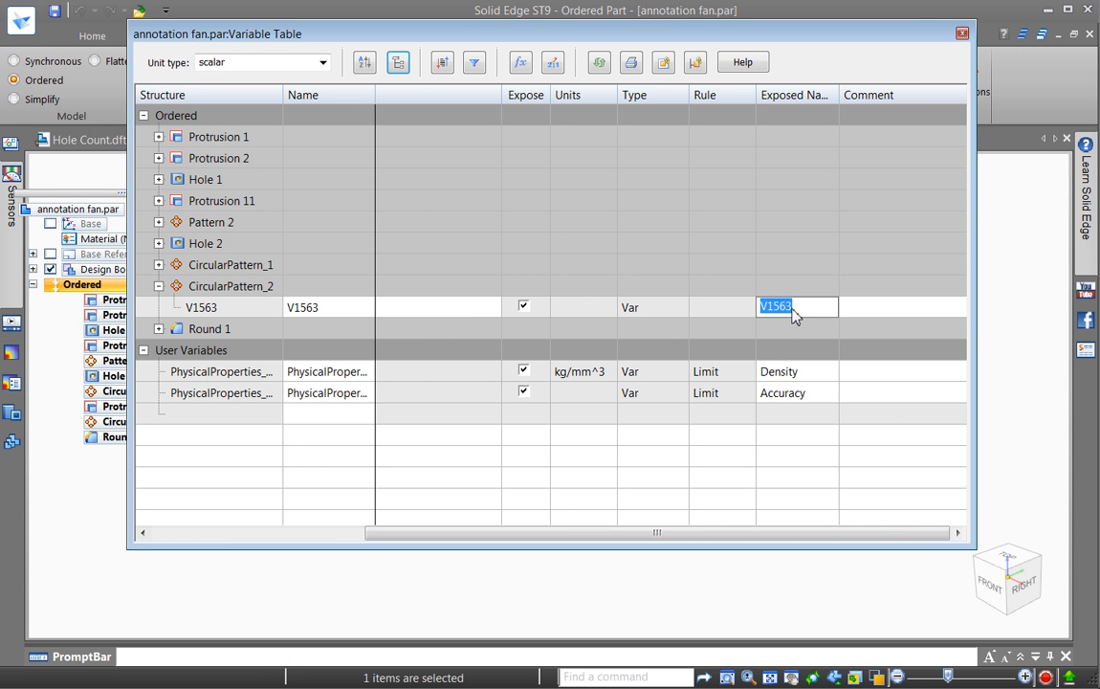
{"action": "type", "text": "Ri"}
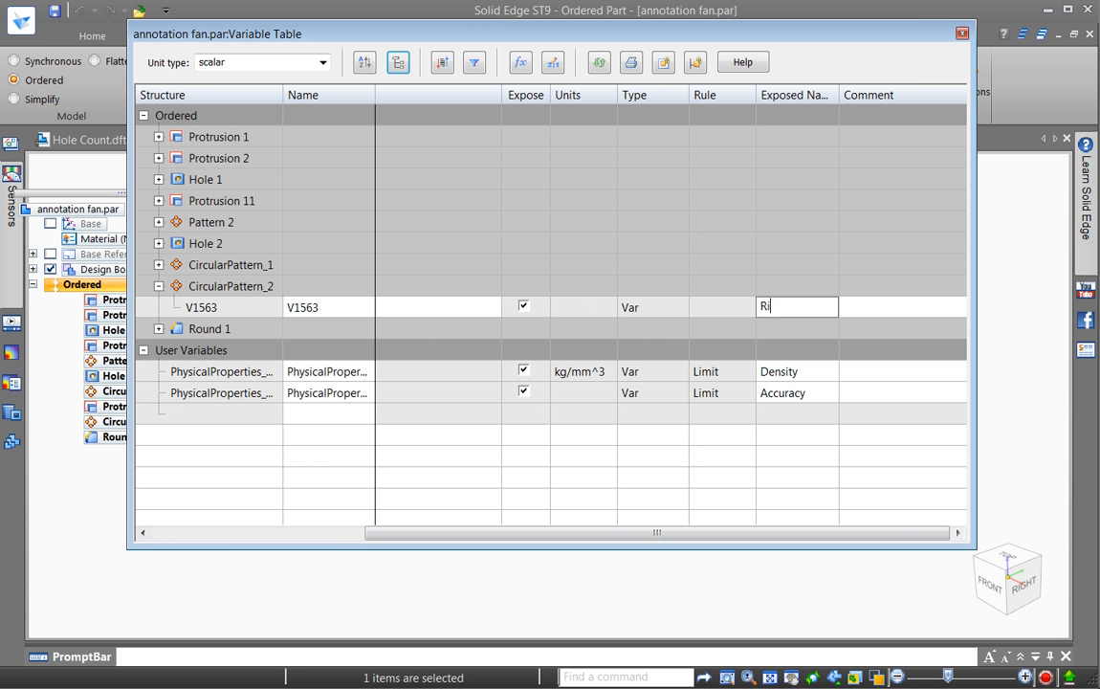
{"action": "type", "text": "Ribs"}
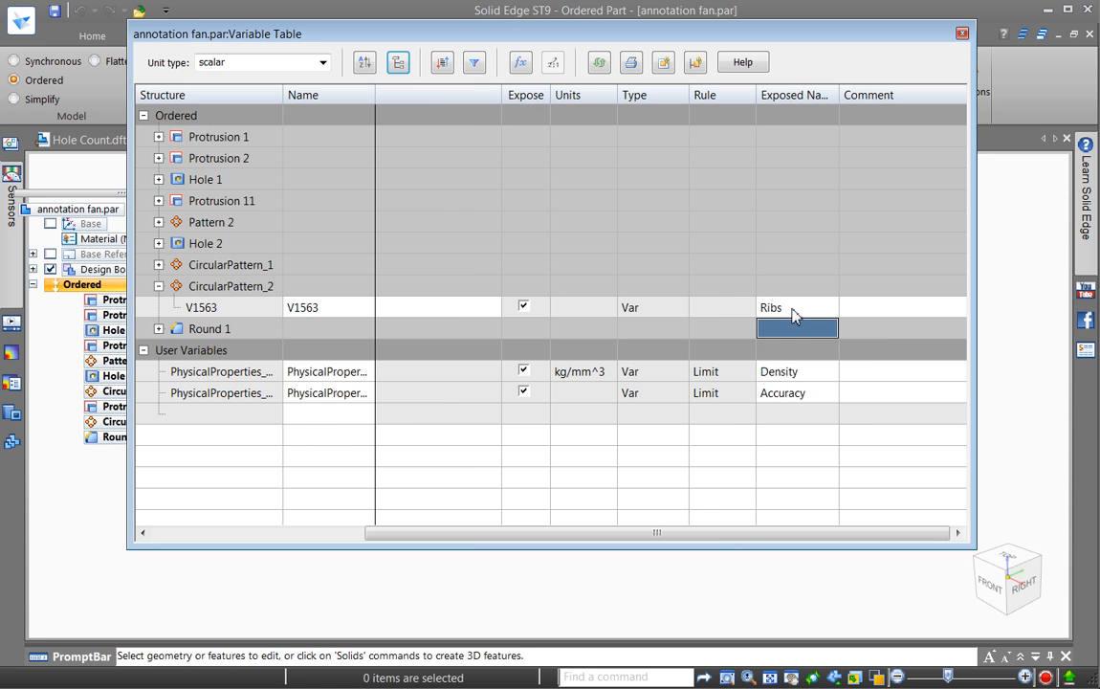
{"action": "left_click", "coordinate": [796, 306]}
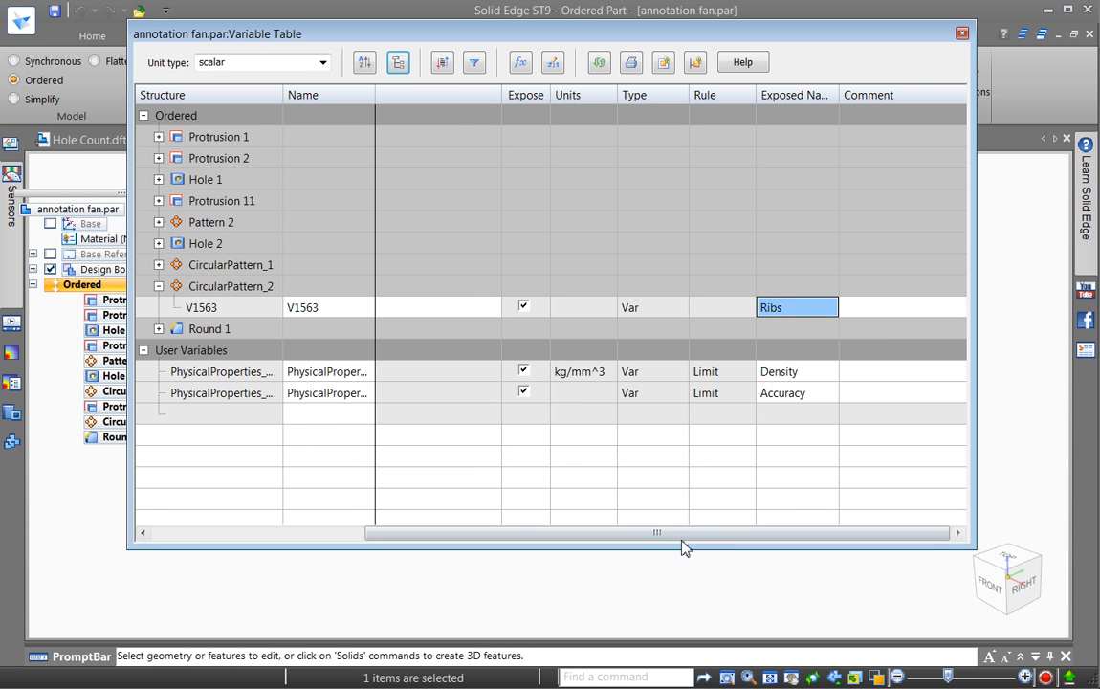
{"action": "left_click_drag", "start_coordinate": [658, 532], "coordinate": [589, 532]}
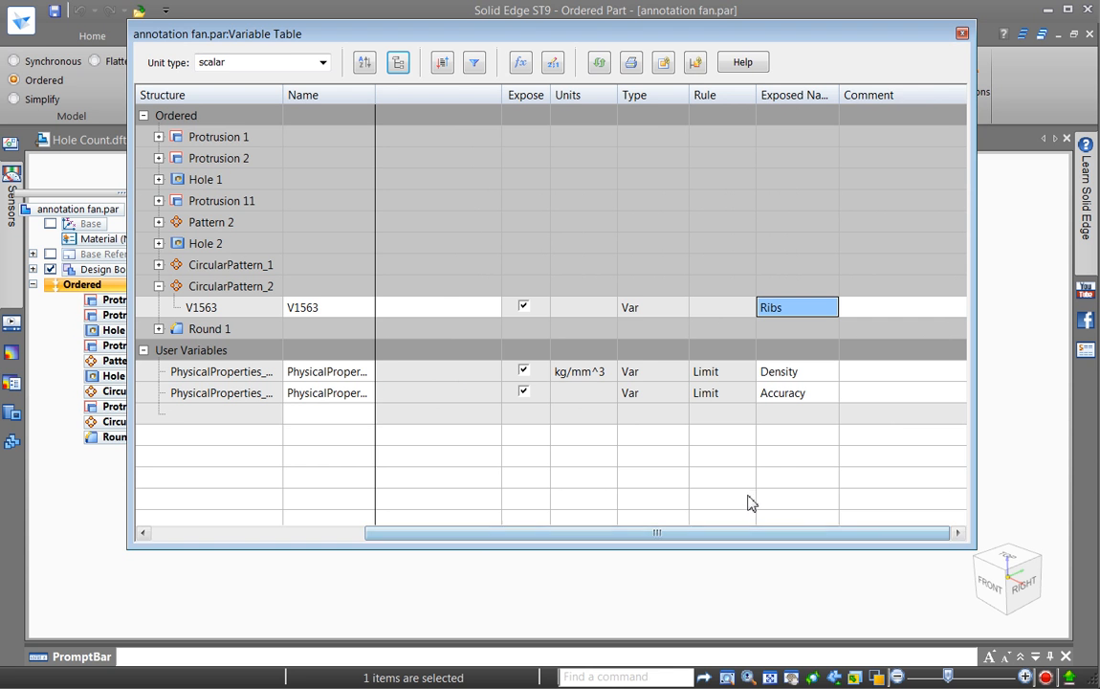
{"action": "mouse_move", "coordinate": [943, 124]}
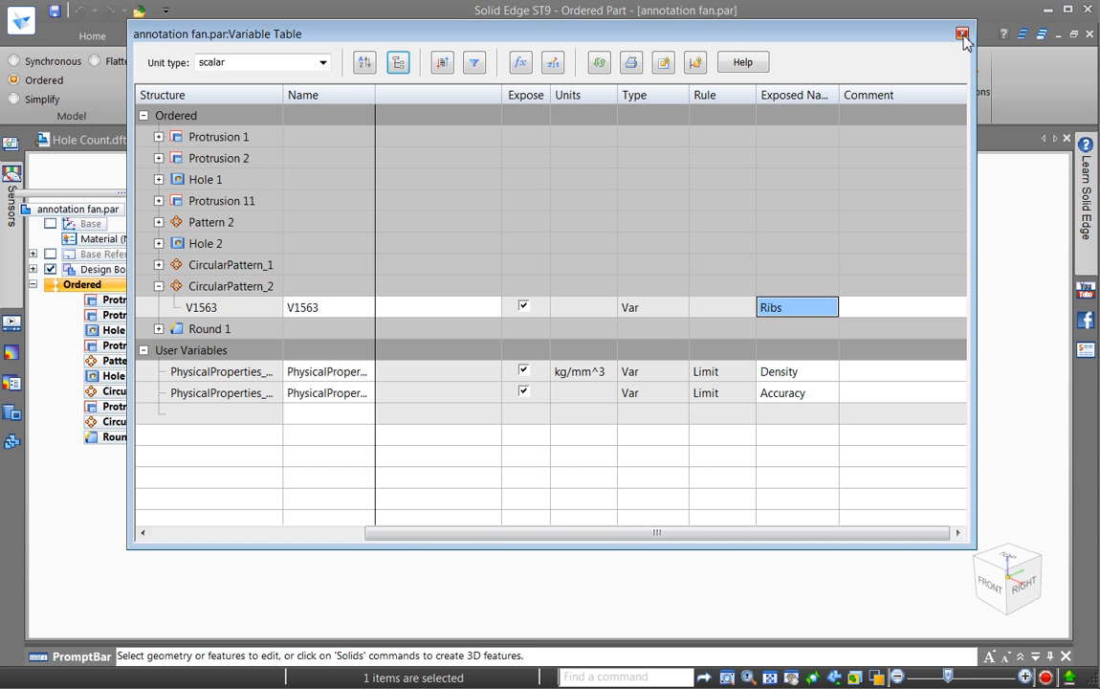
{"action": "mouse_move", "coordinate": [964, 35]}
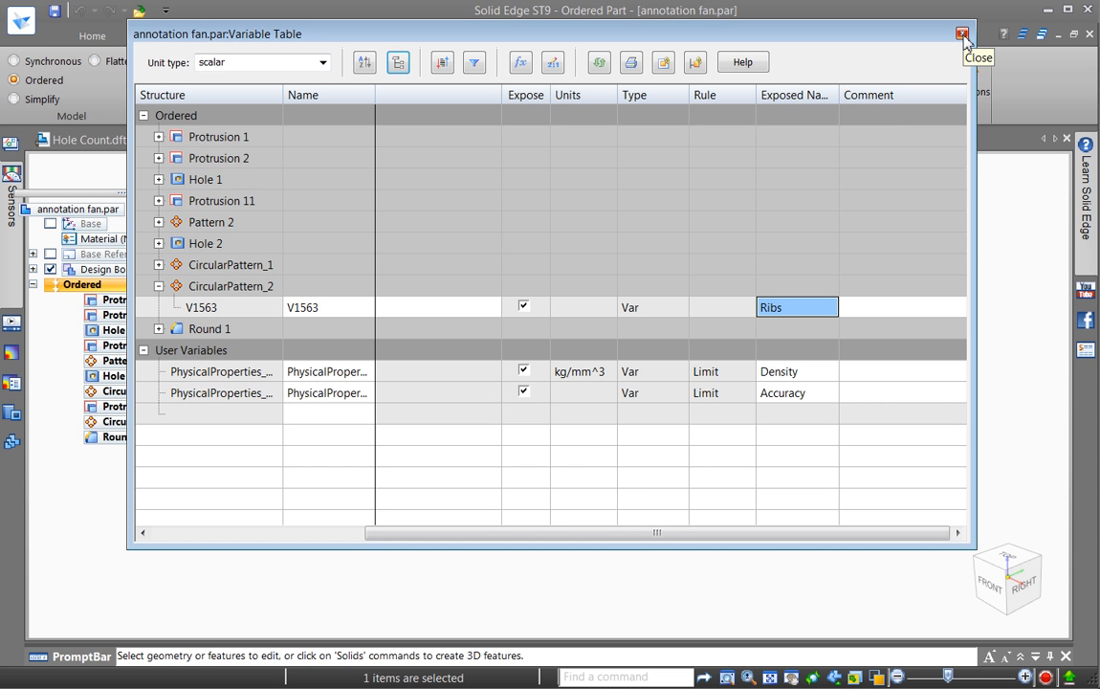
Step: Create a new ANSI Inch drawing from the fan part with front and side views placed
{"action": "left_click", "coordinate": [961, 31]}
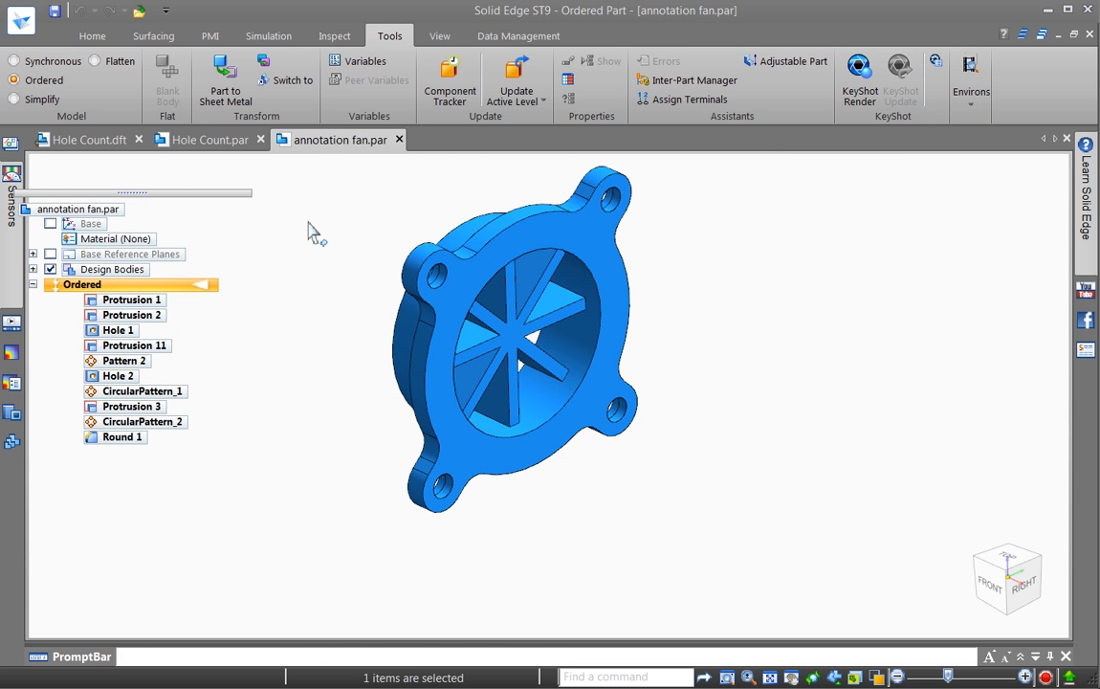
{"action": "mouse_move", "coordinate": [304, 207]}
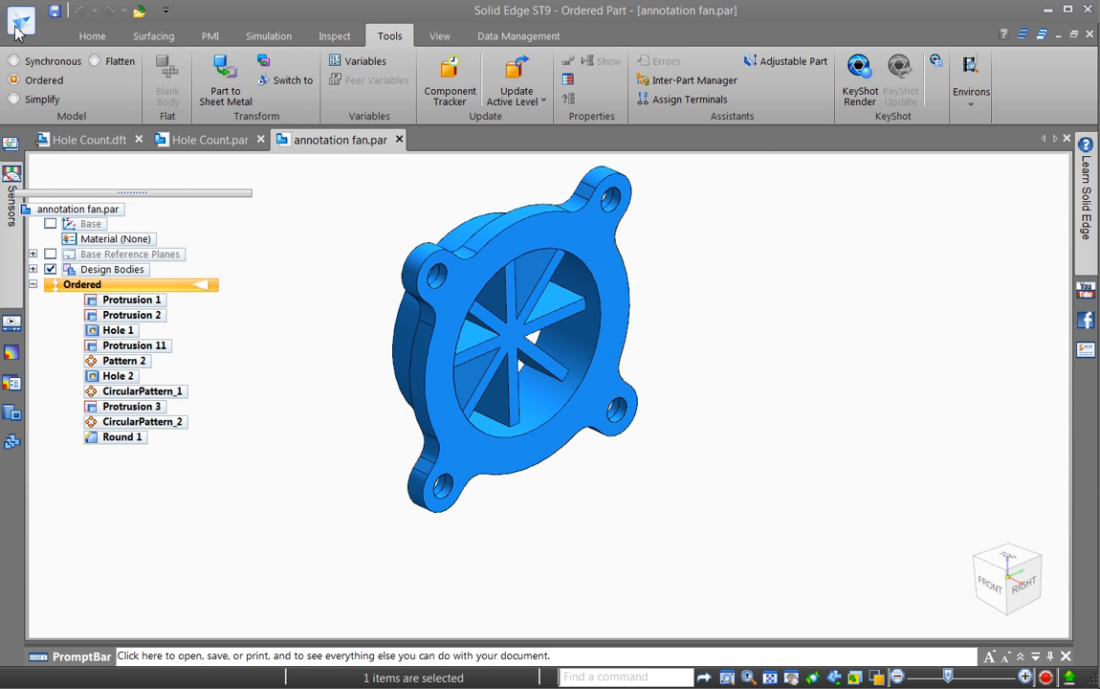
{"action": "left_click", "coordinate": [23, 19]}
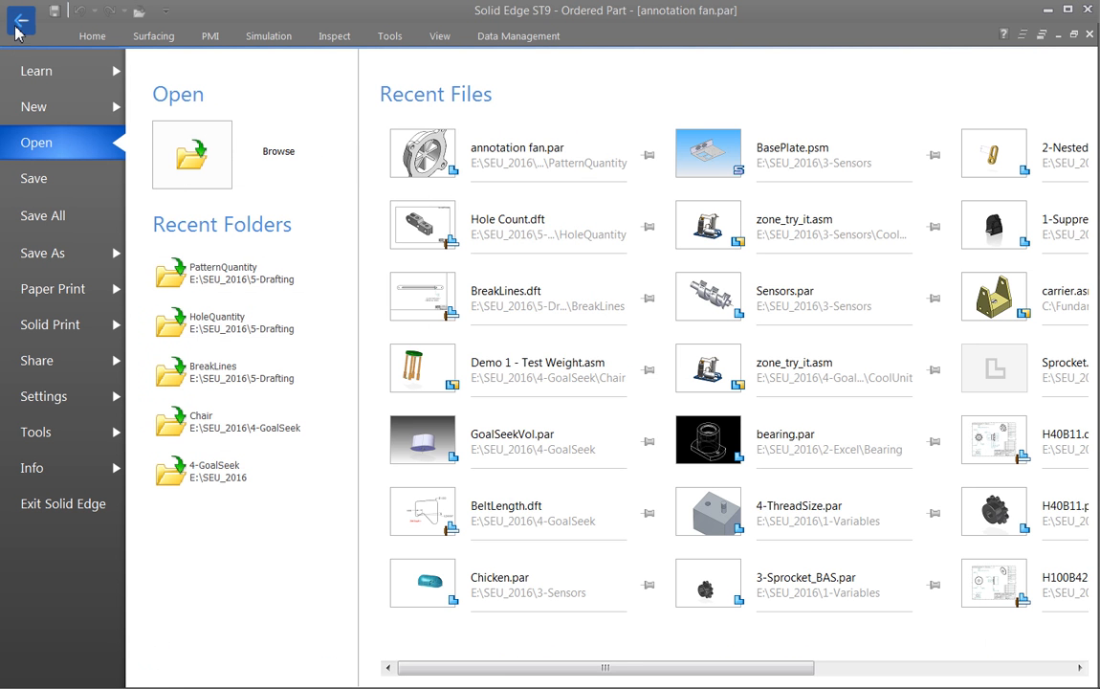
{"action": "left_click", "coordinate": [39, 96]}
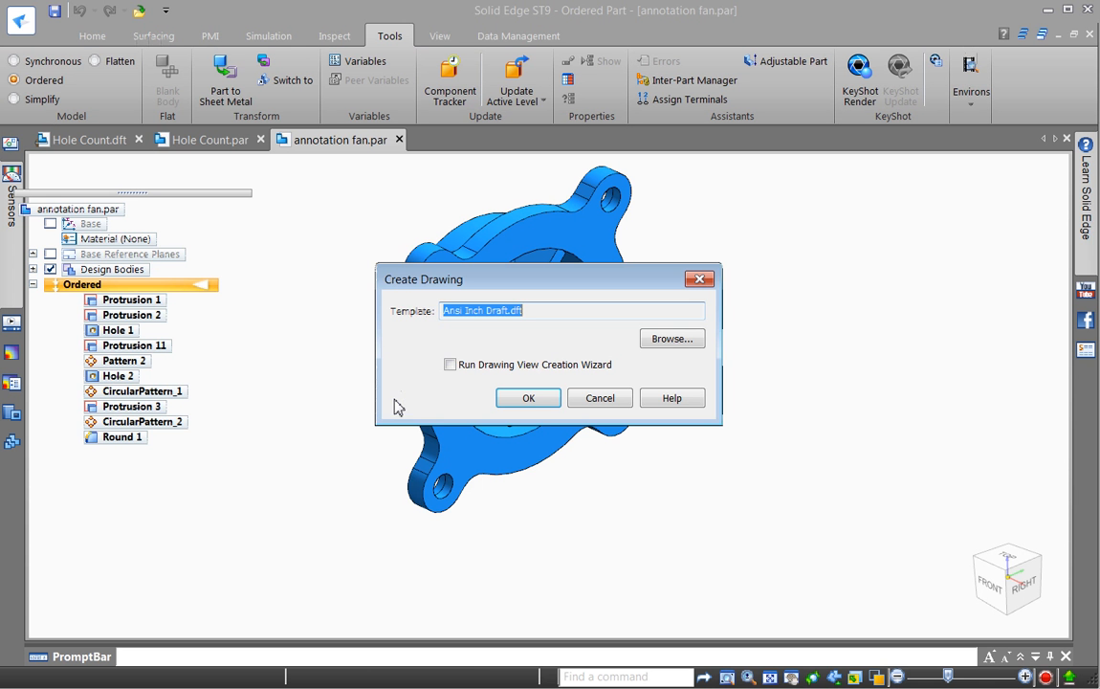
{"action": "left_click", "coordinate": [528, 398]}
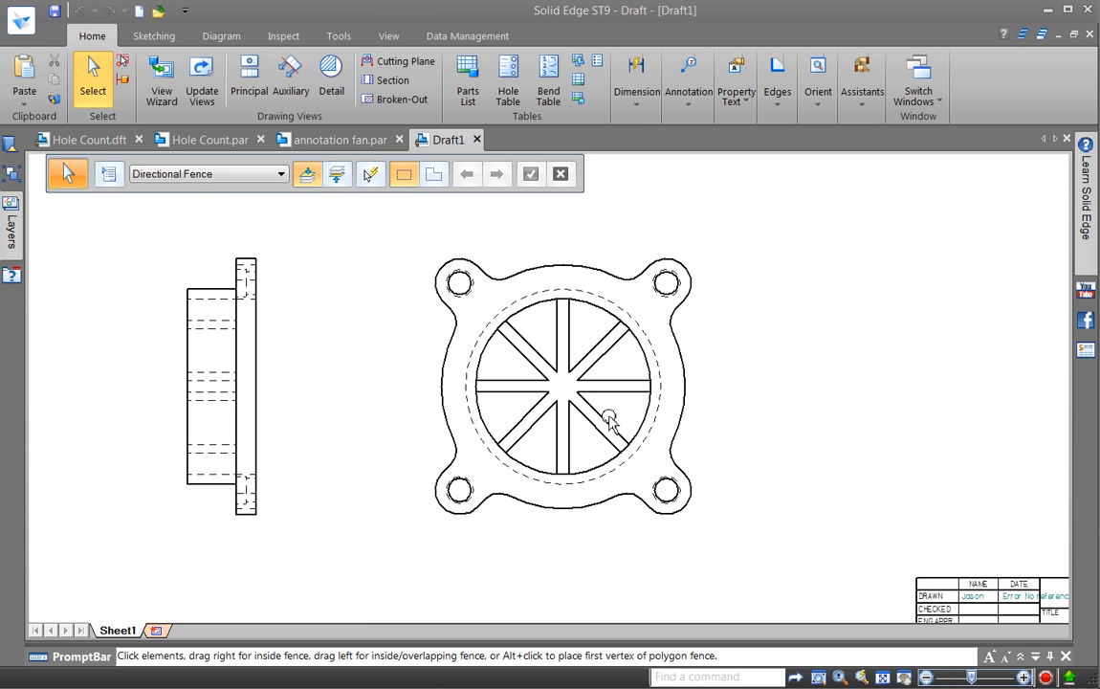
Step: Start a callout and bring up the Select Property Text list from annotation fan.par
{"action": "left_click", "coordinate": [685, 77]}
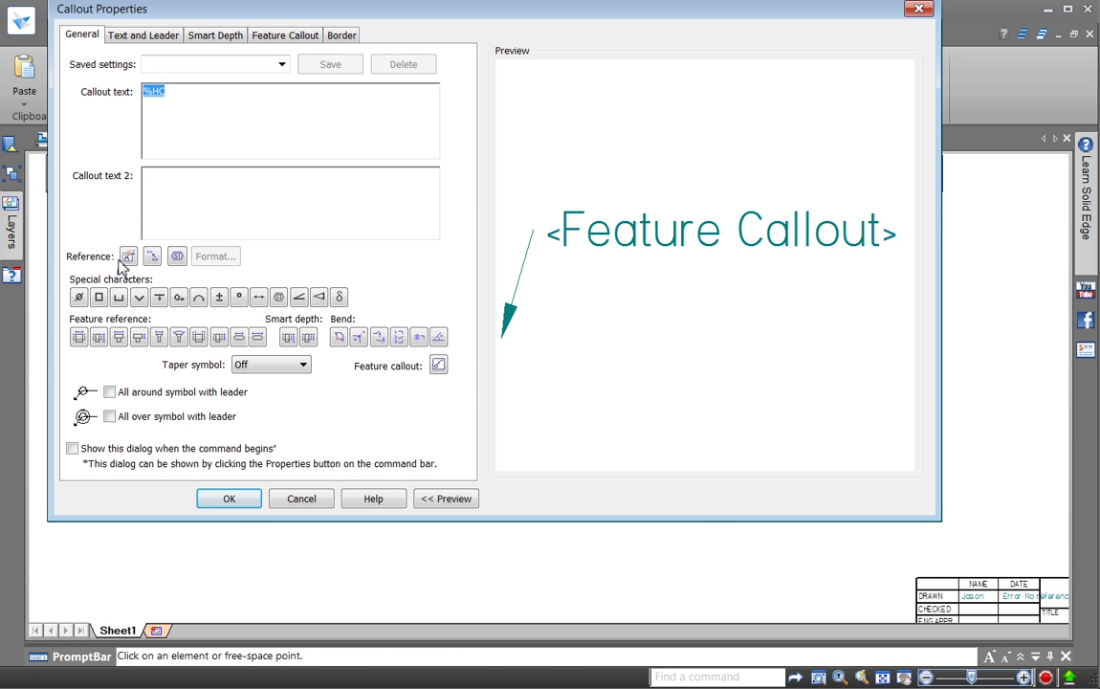
{"action": "left_click", "coordinate": [126, 257]}
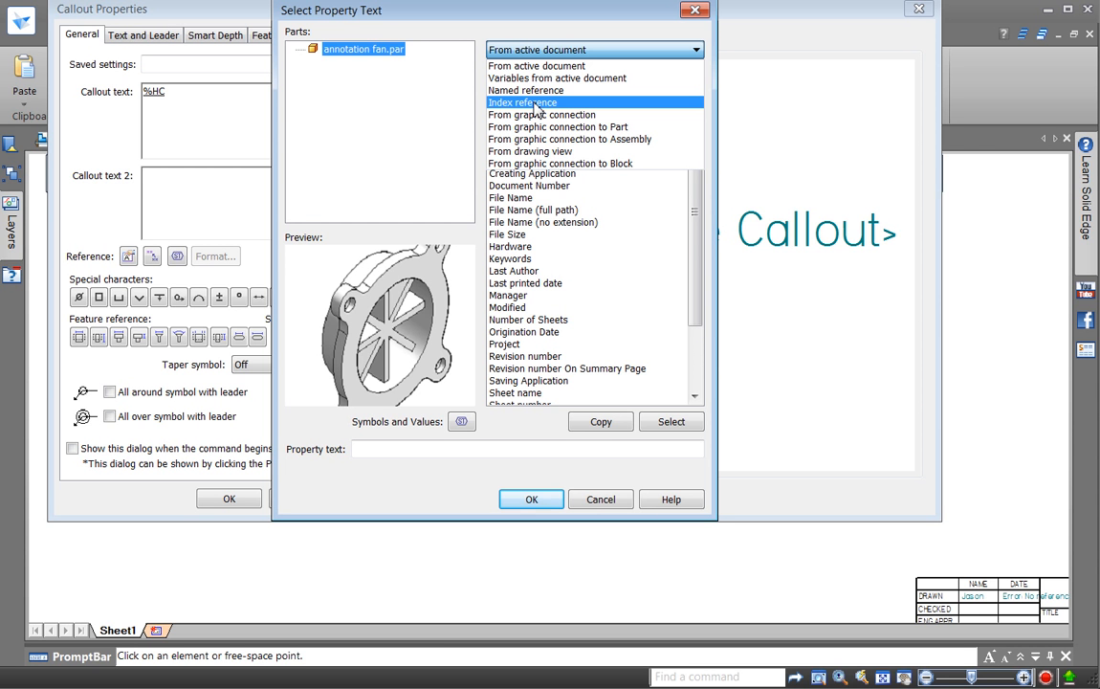
Step: Link the callout text to the Ribs exposed variable via Index reference, previewing 8.00
{"action": "left_click", "coordinate": [526, 103]}
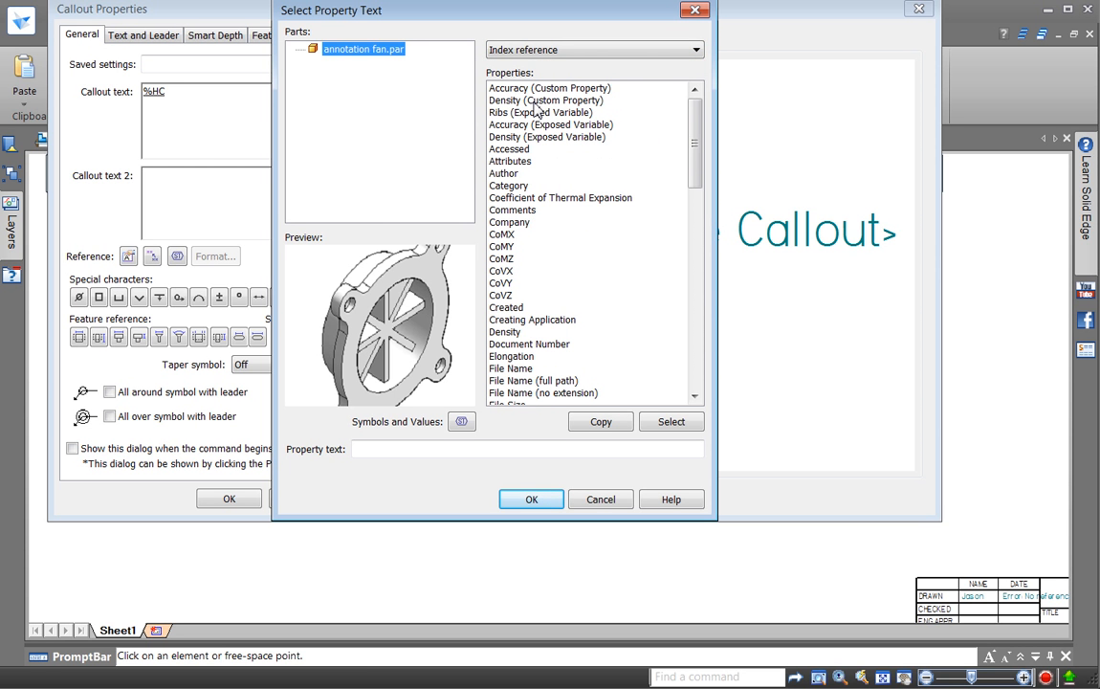
{"action": "mouse_move", "coordinate": [536, 127]}
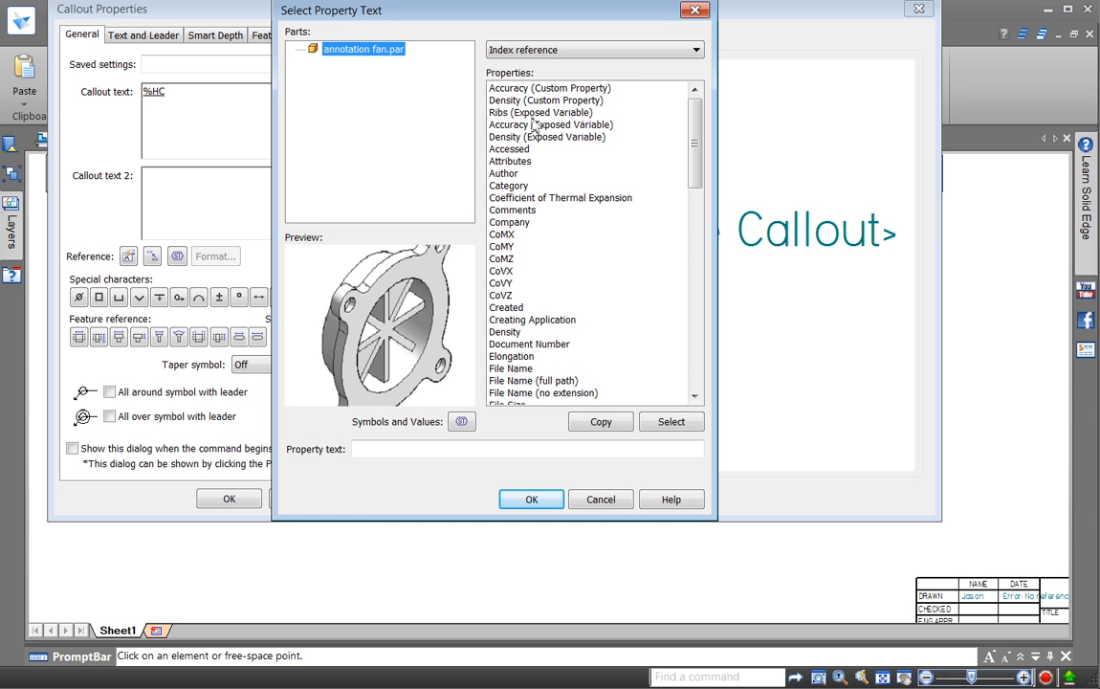
{"action": "left_click", "coordinate": [543, 111]}
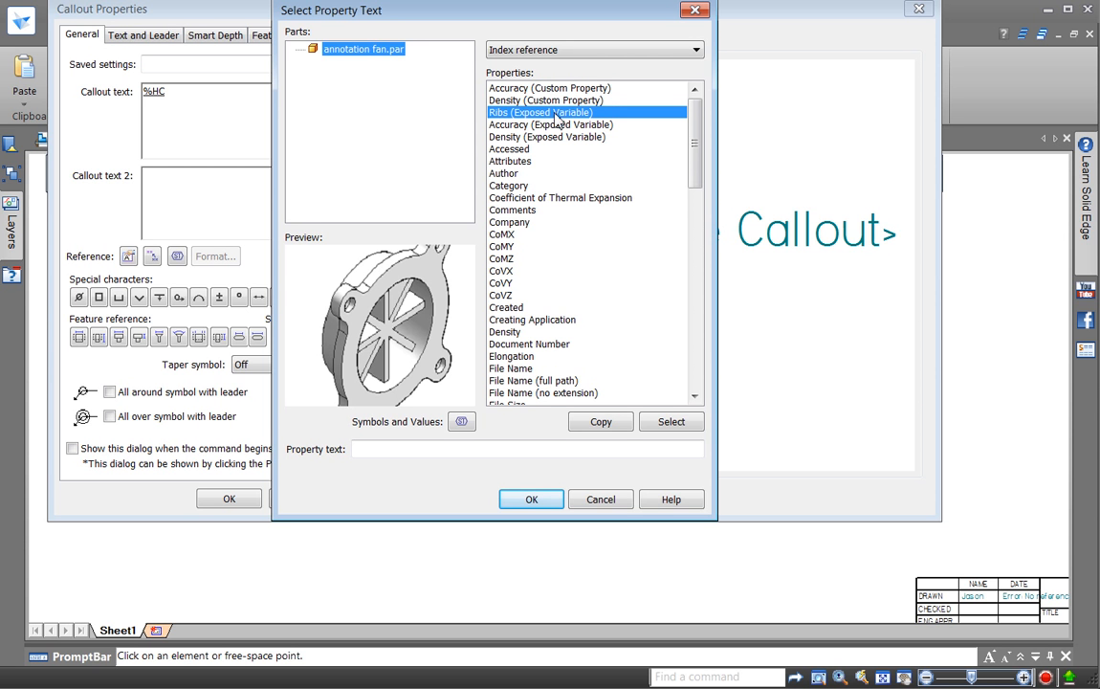
{"action": "mouse_move", "coordinate": [555, 127]}
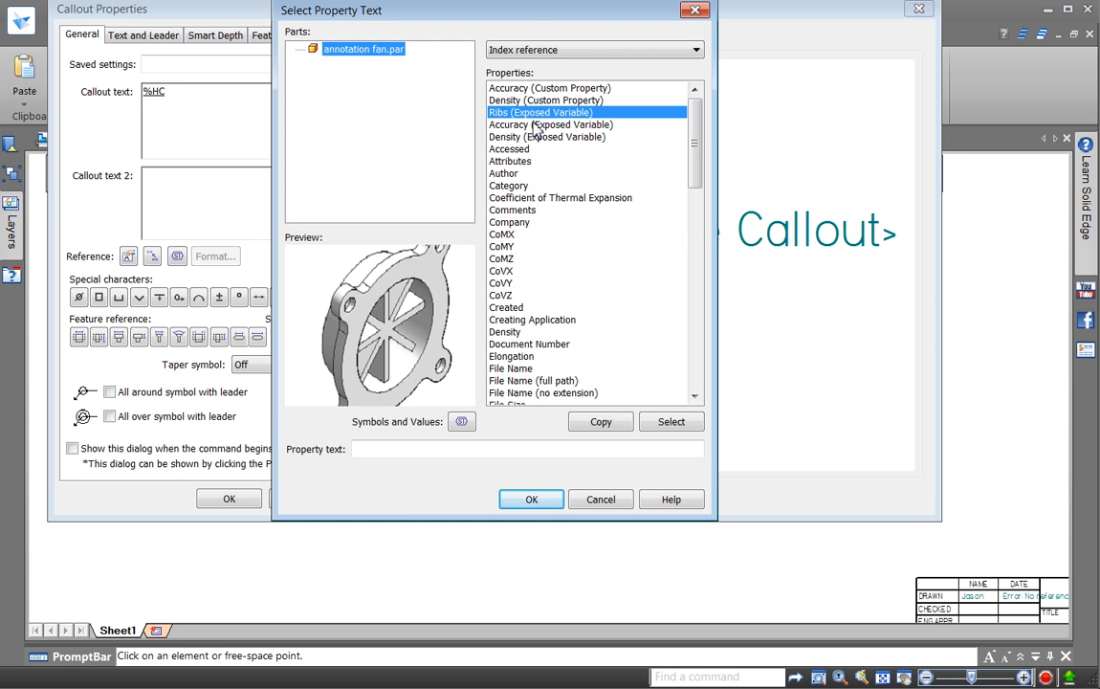
{"action": "mouse_move", "coordinate": [545, 126]}
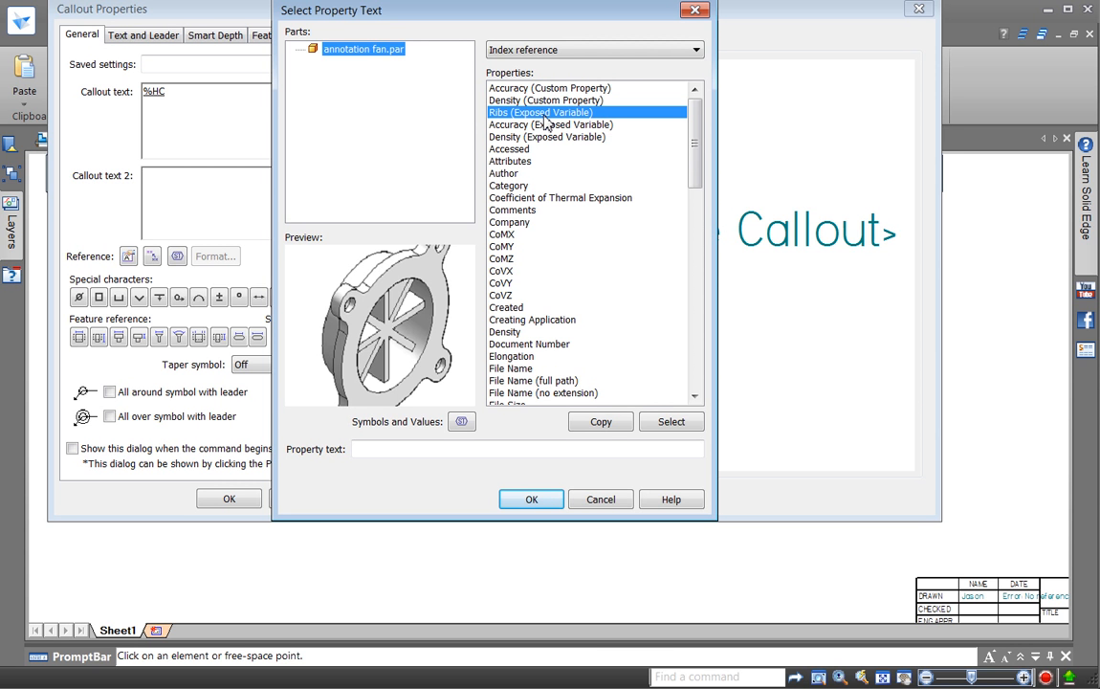
{"action": "mouse_move", "coordinate": [583, 379]}
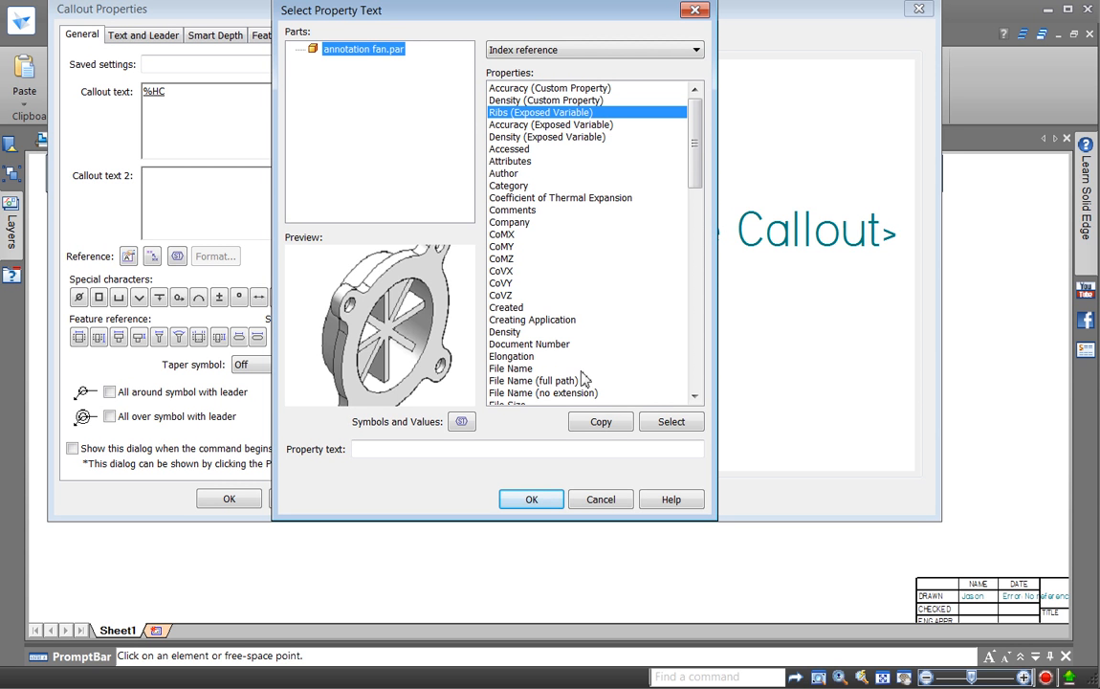
{"action": "left_click", "coordinate": [670, 421]}
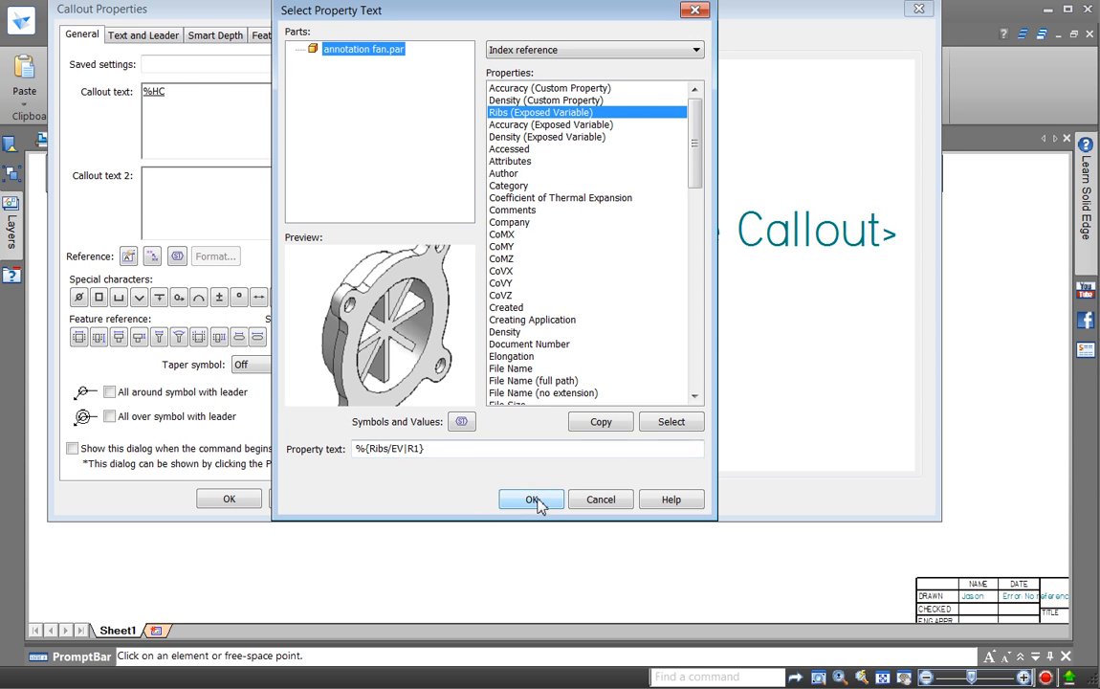
{"action": "left_click", "coordinate": [532, 497]}
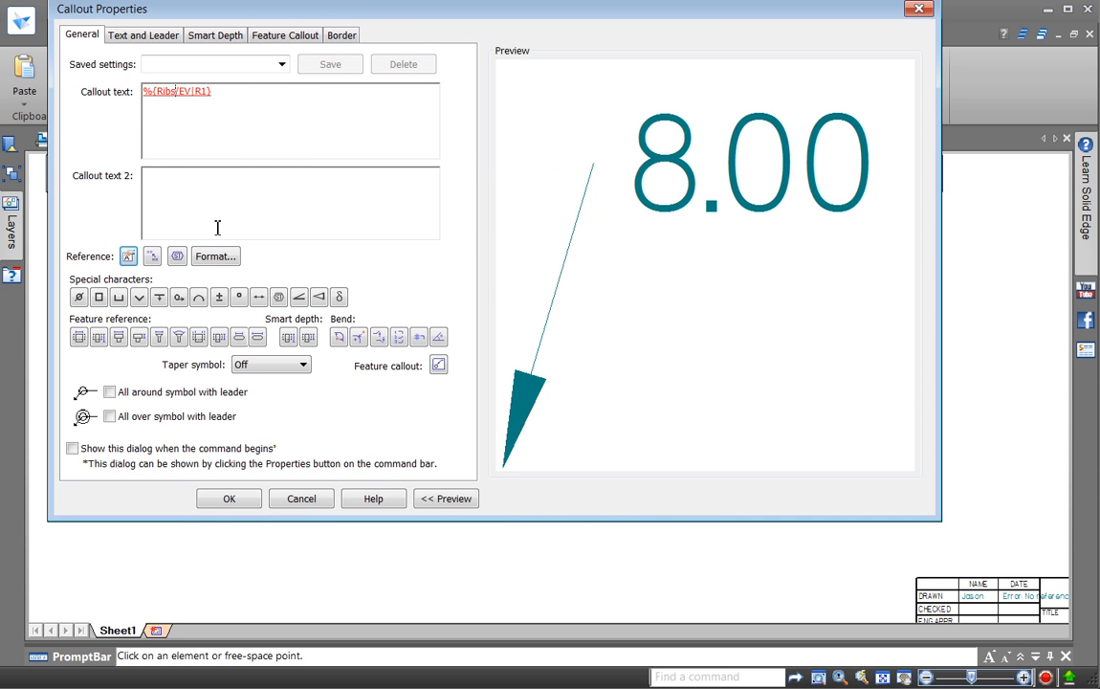
{"action": "mouse_move", "coordinate": [218, 264]}
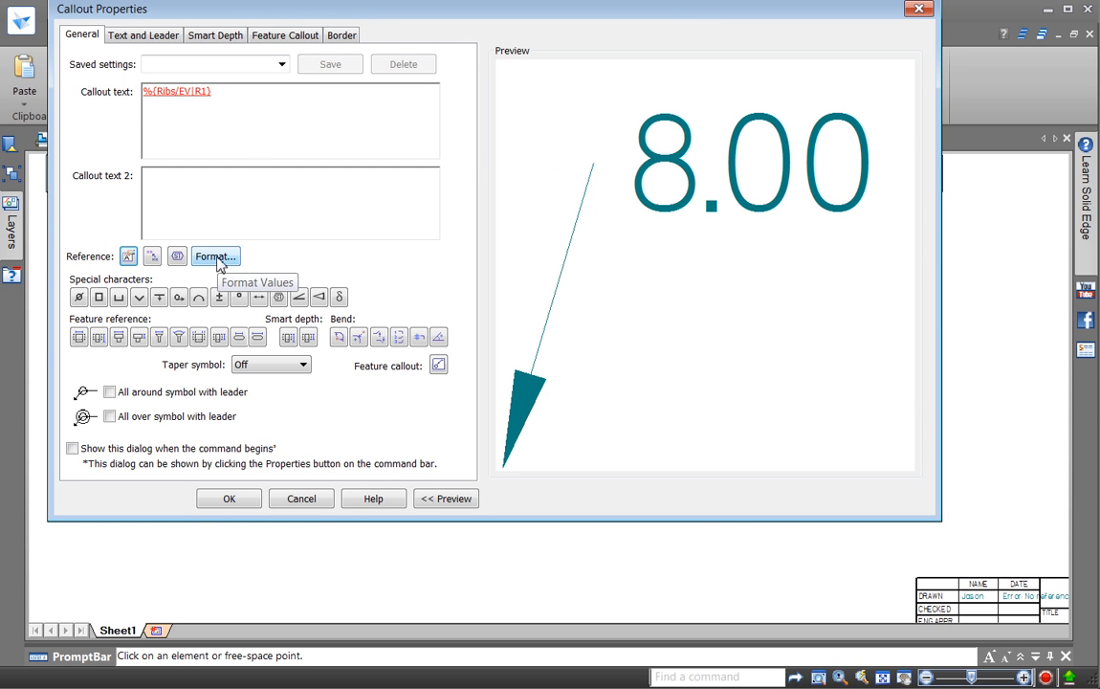
Step: Round the Ribs value to 0 decimals and accept the callout reading '8 PLACES'
{"action": "left_click", "coordinate": [214, 256]}
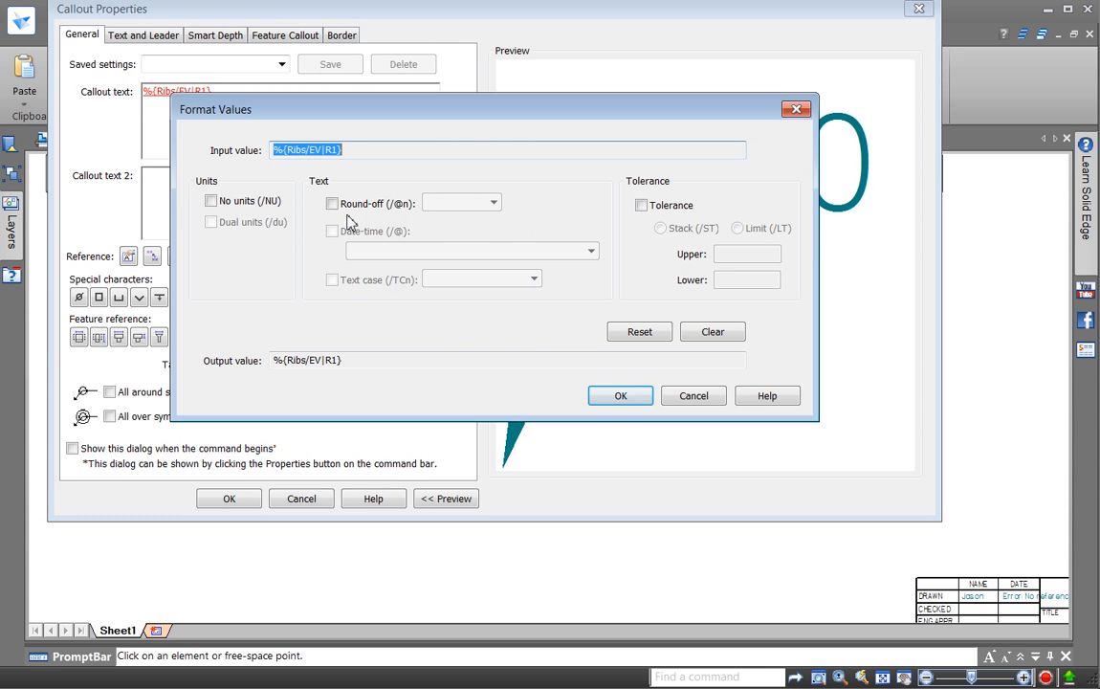
{"action": "left_click", "coordinate": [333, 203]}
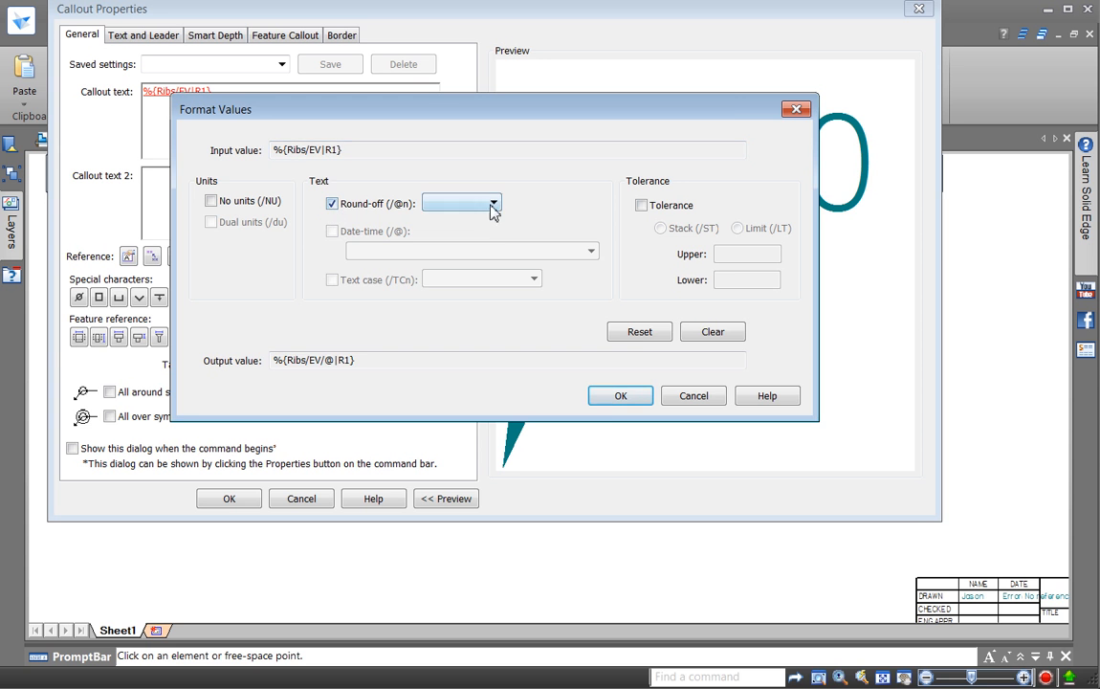
{"action": "left_click", "coordinate": [620, 394]}
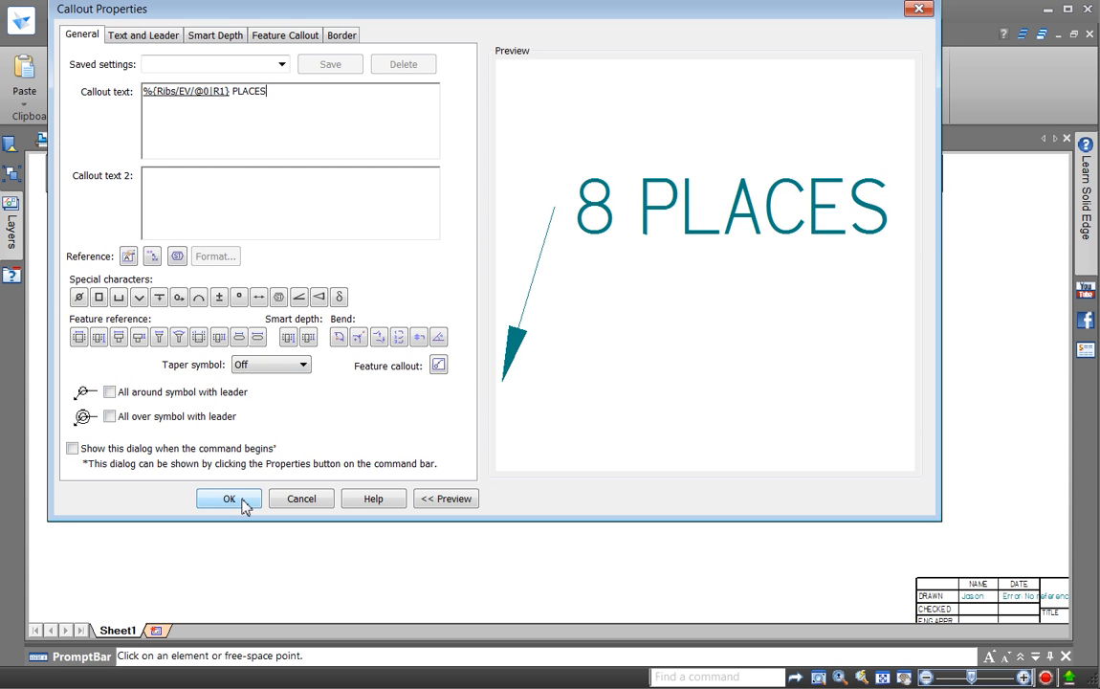
{"action": "left_click", "coordinate": [228, 498]}
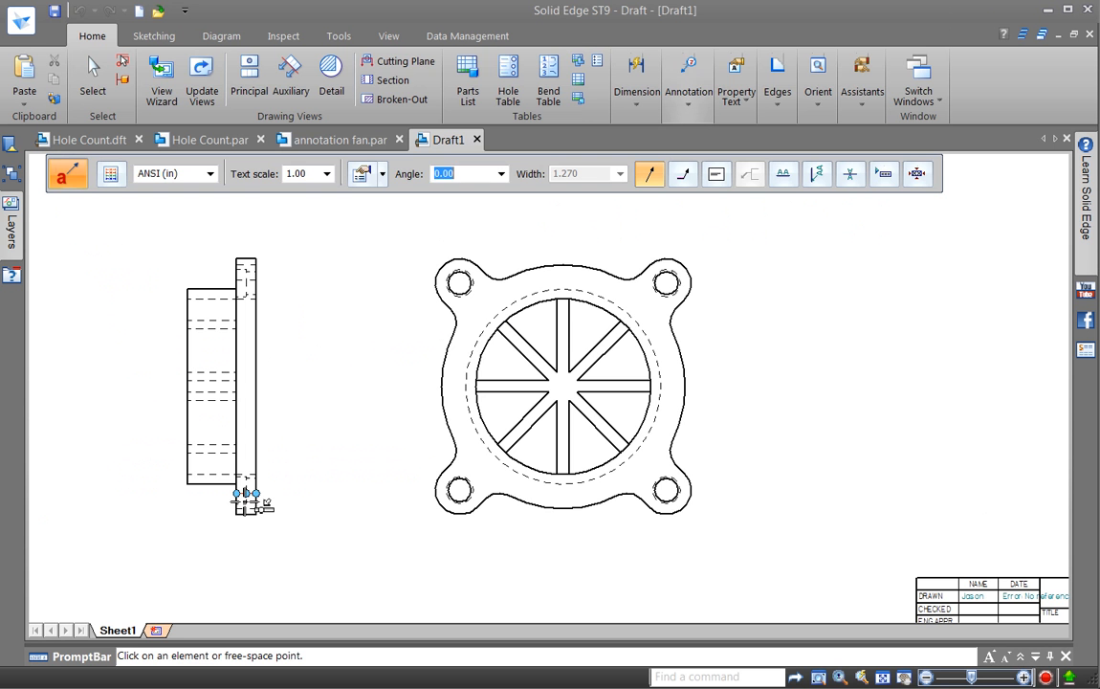